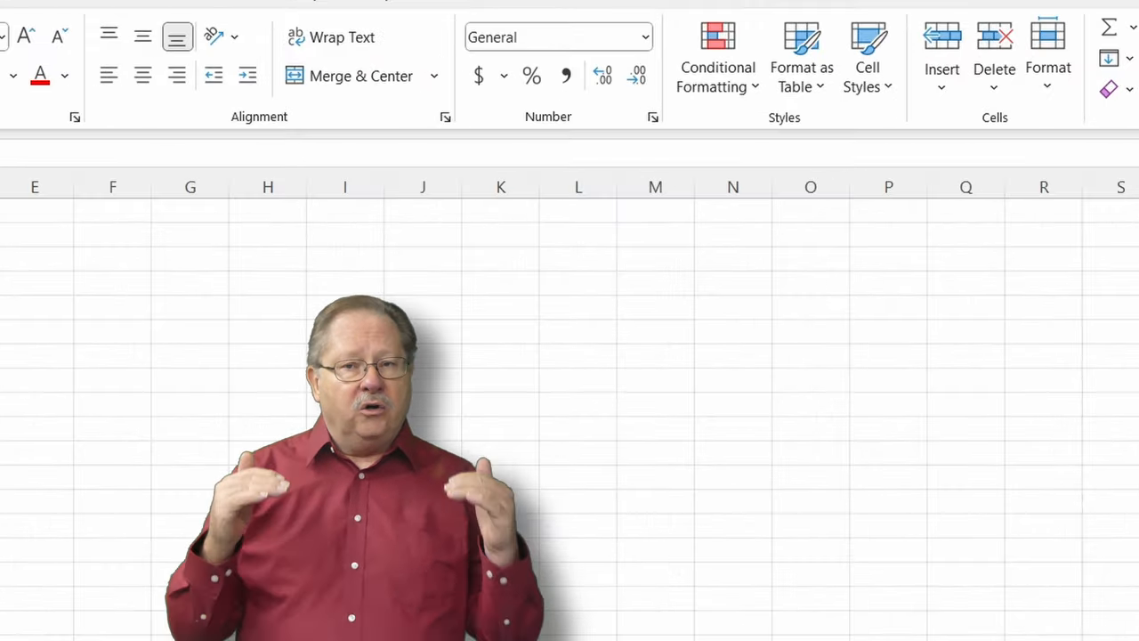
# - Open the Conditional Formatting menu for the dates in A141:C149
pyautogui.click(717, 57)
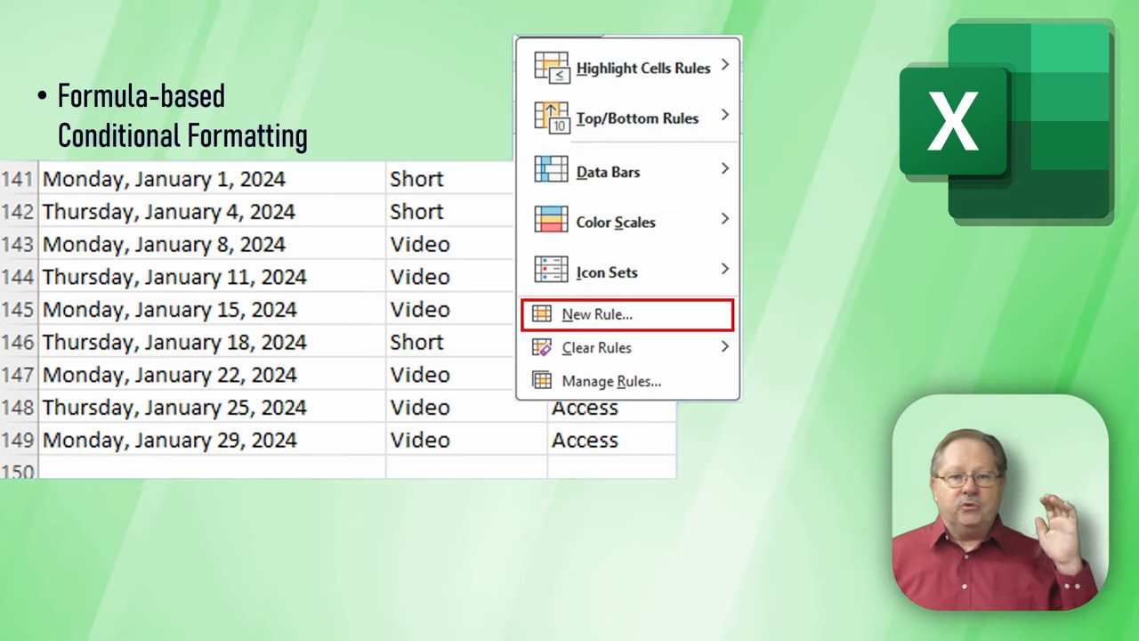
# - Create a new formula-based rule with the formula =WEEKDAY(A141)=2
pyautogui.click(596, 314)
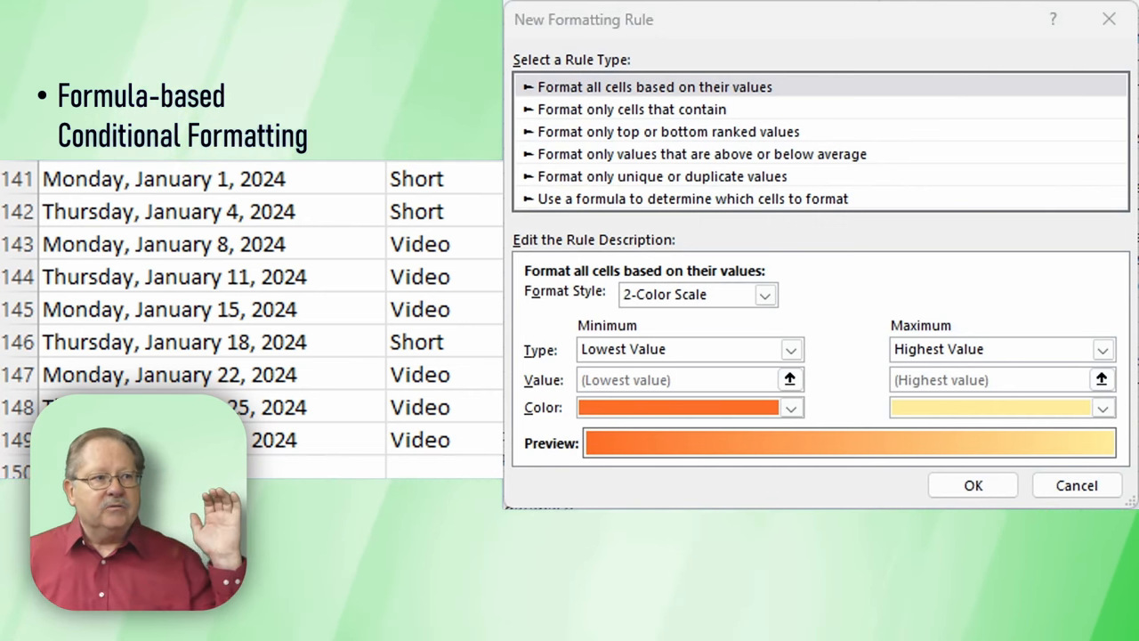
pyautogui.click(691, 198)
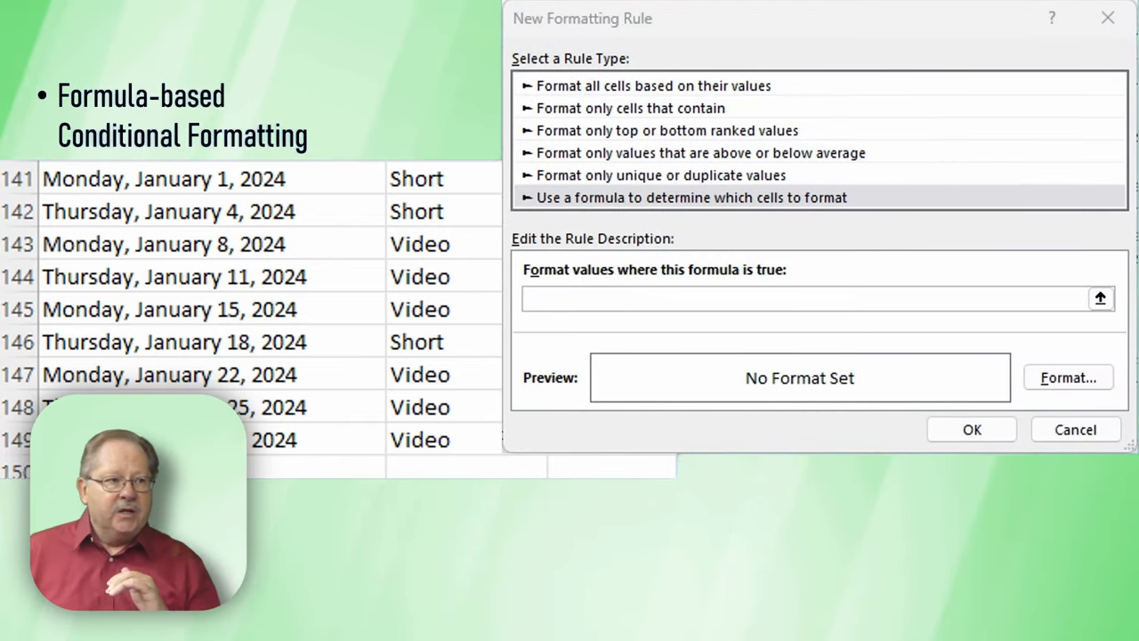
pyautogui.write('=WEEKDAY(A141)=2')
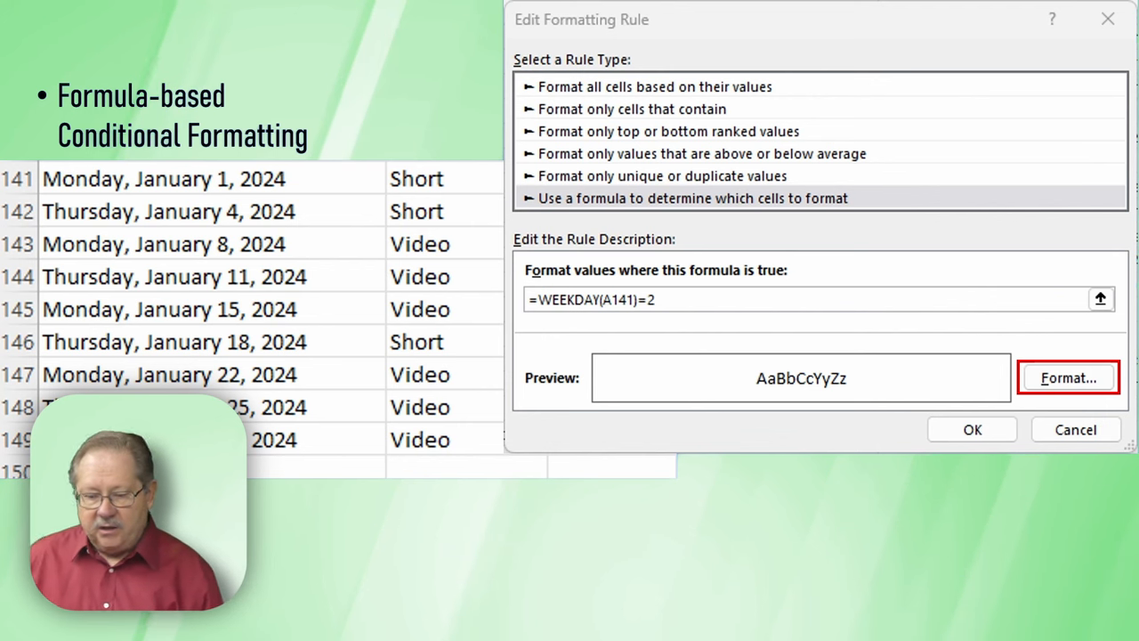
# - Choose a green fill as the rule's format
pyautogui.click(1068, 378)
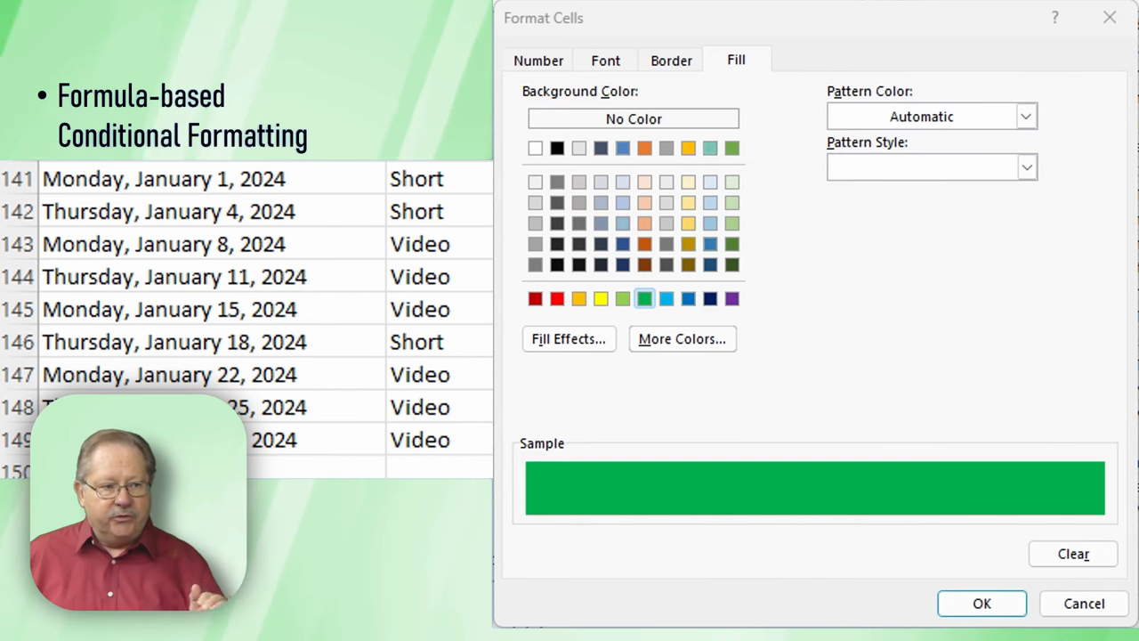
pyautogui.click(981, 603)
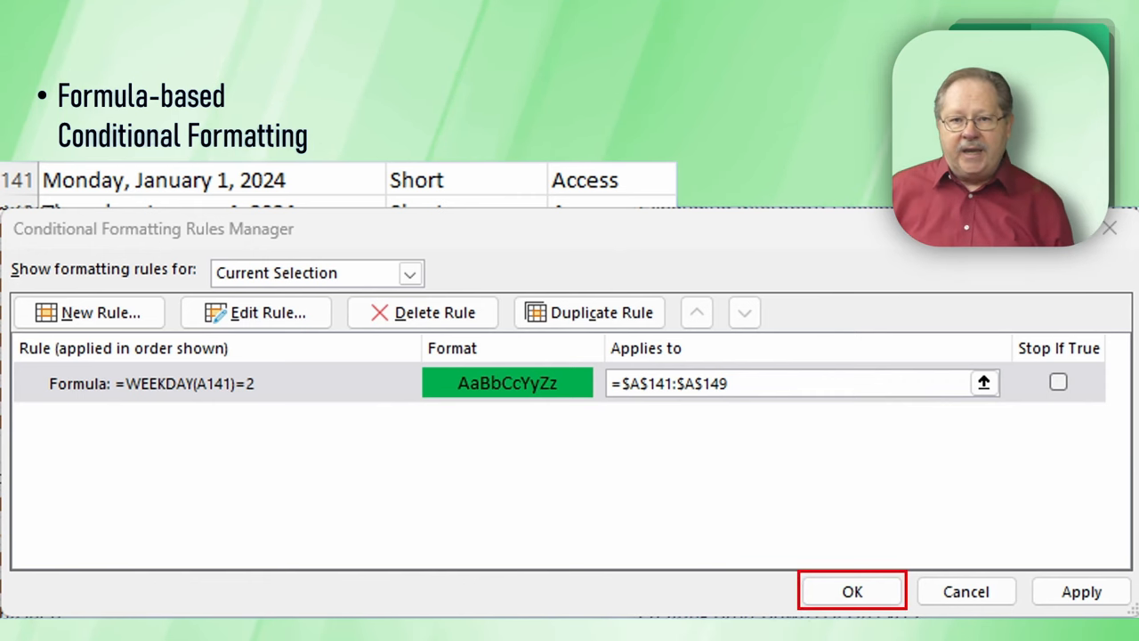
# - Confirm the rule for =$A$141:$A$149 in the Rules Manager
pyautogui.click(851, 592)
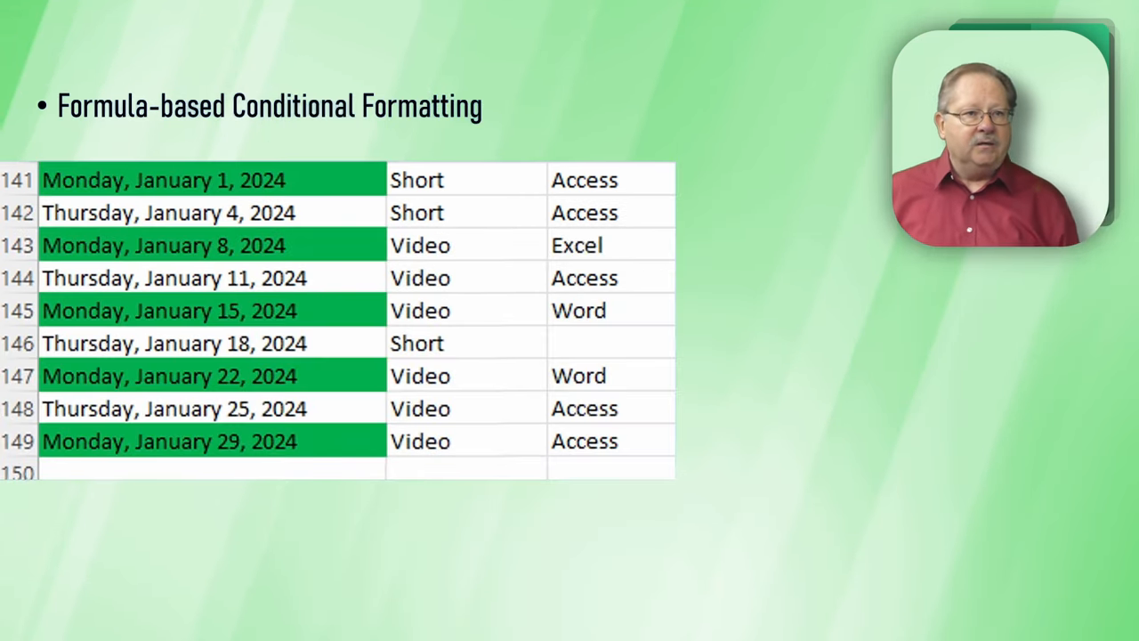